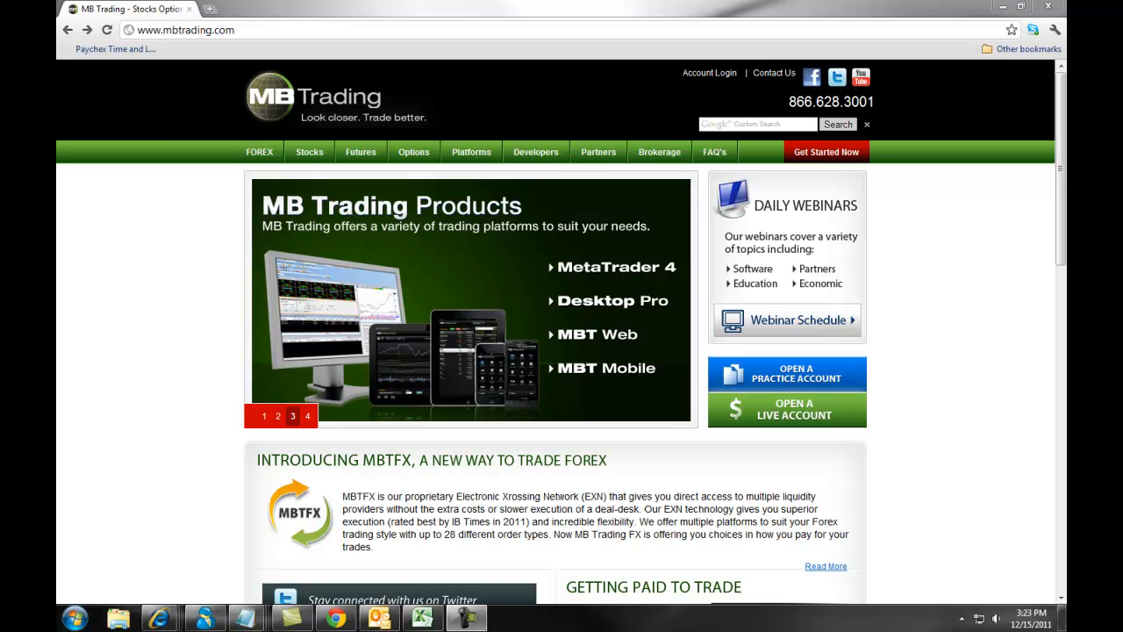
- Reach the Universal Account Login setup guide from the Get Started Now menu
{"action": "left_click", "coordinate": [184, 28]}
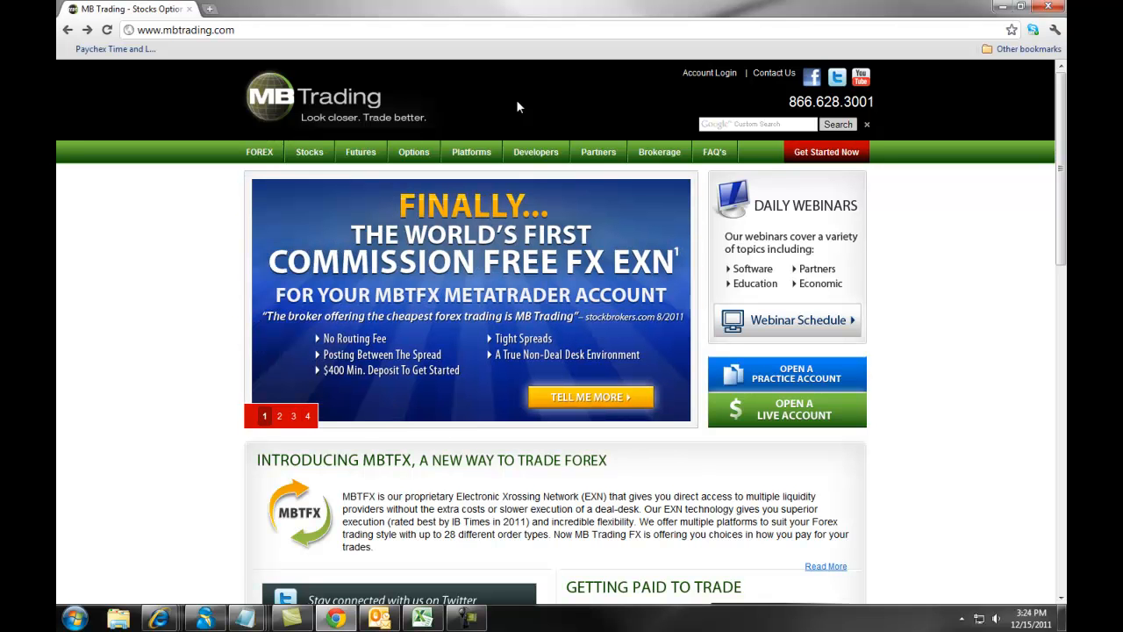
{"action": "mouse_move", "coordinate": [996, 103]}
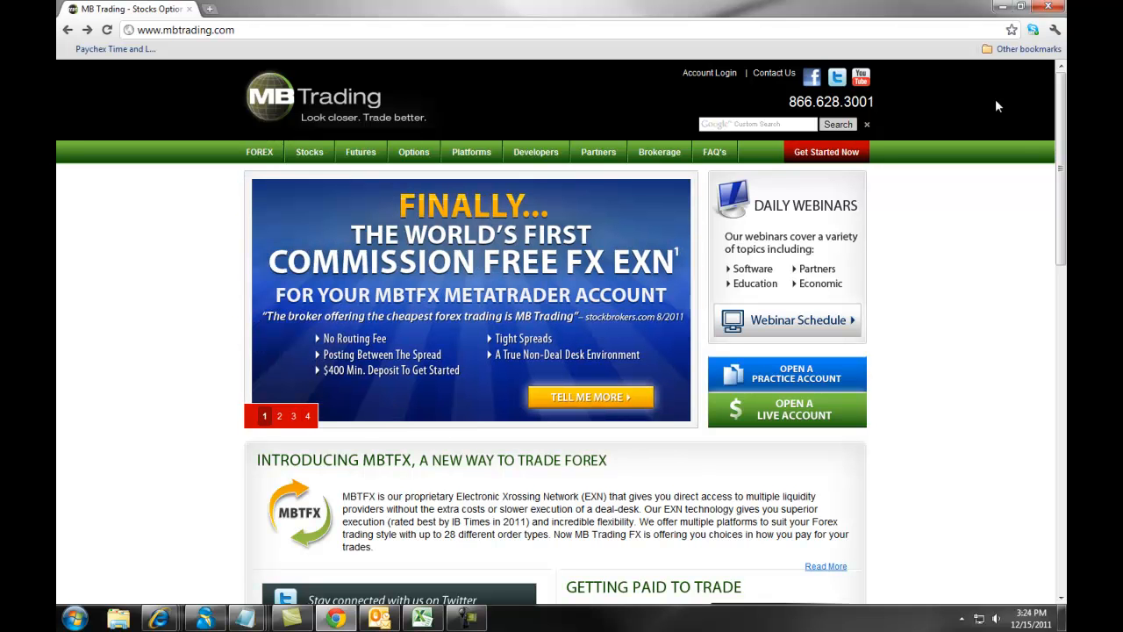
{"action": "mouse_move", "coordinate": [1007, 126]}
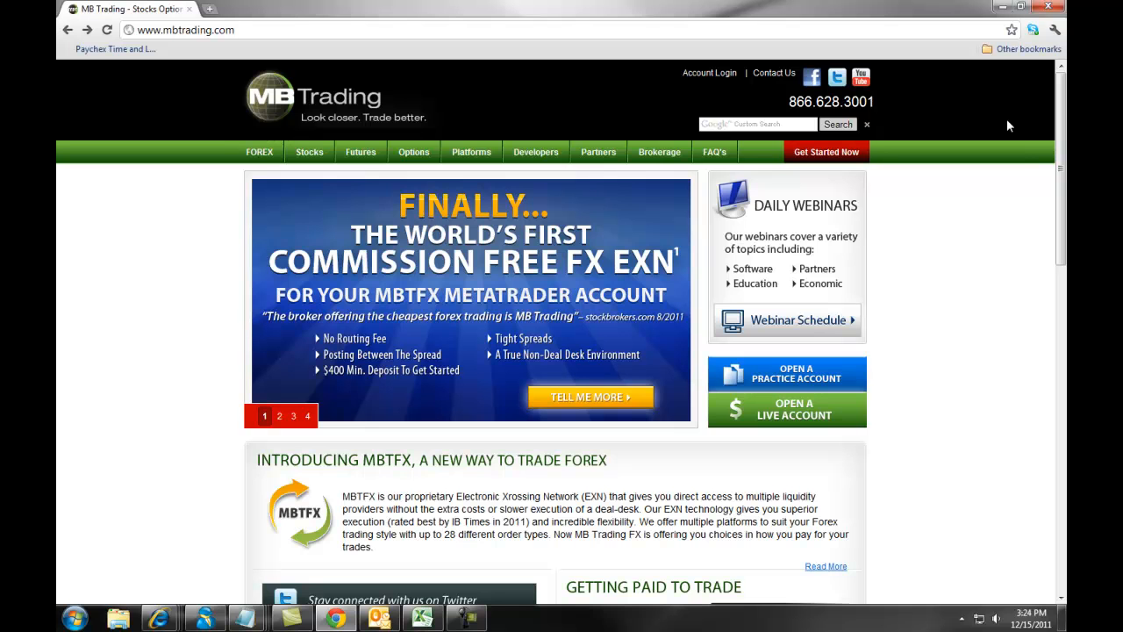
{"action": "left_click", "coordinate": [824, 151]}
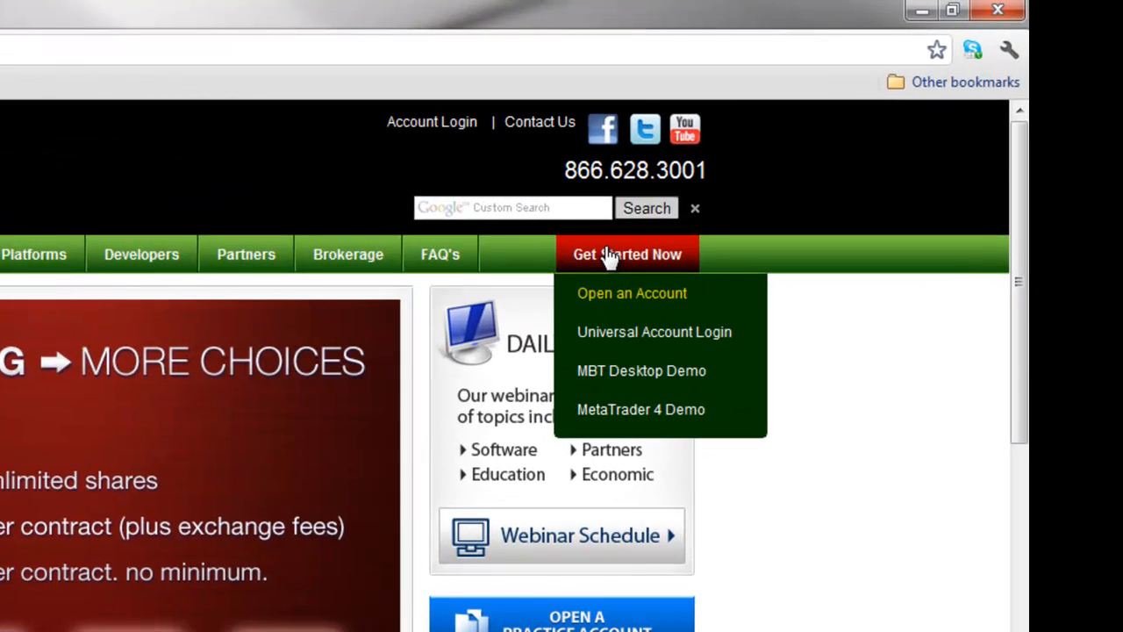
{"action": "mouse_move", "coordinate": [652, 332]}
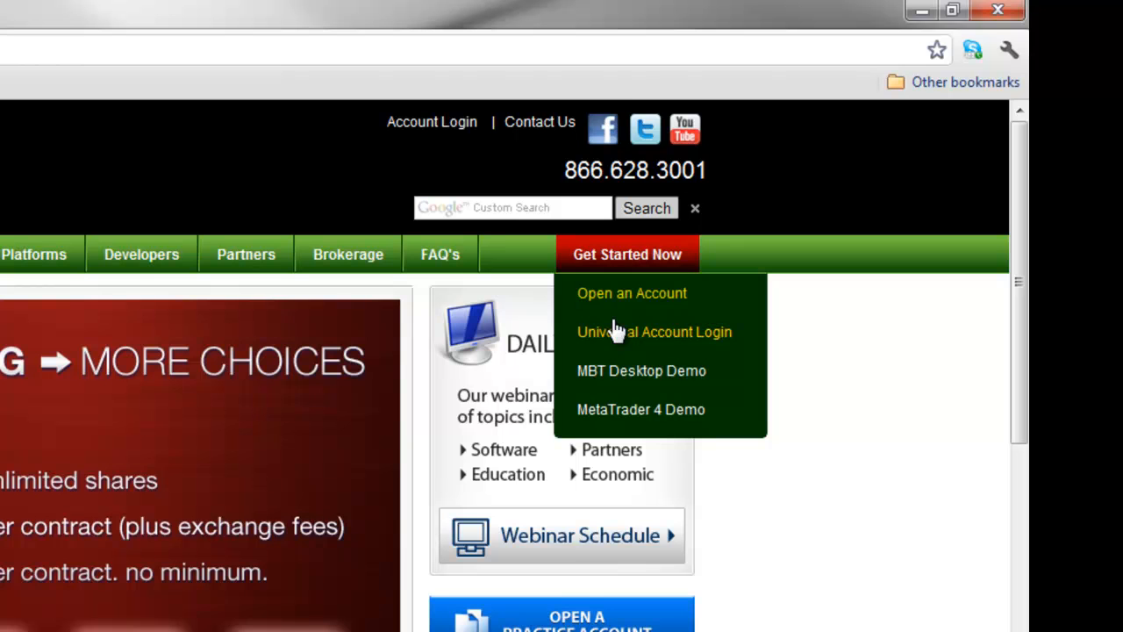
{"action": "left_click", "coordinate": [654, 331]}
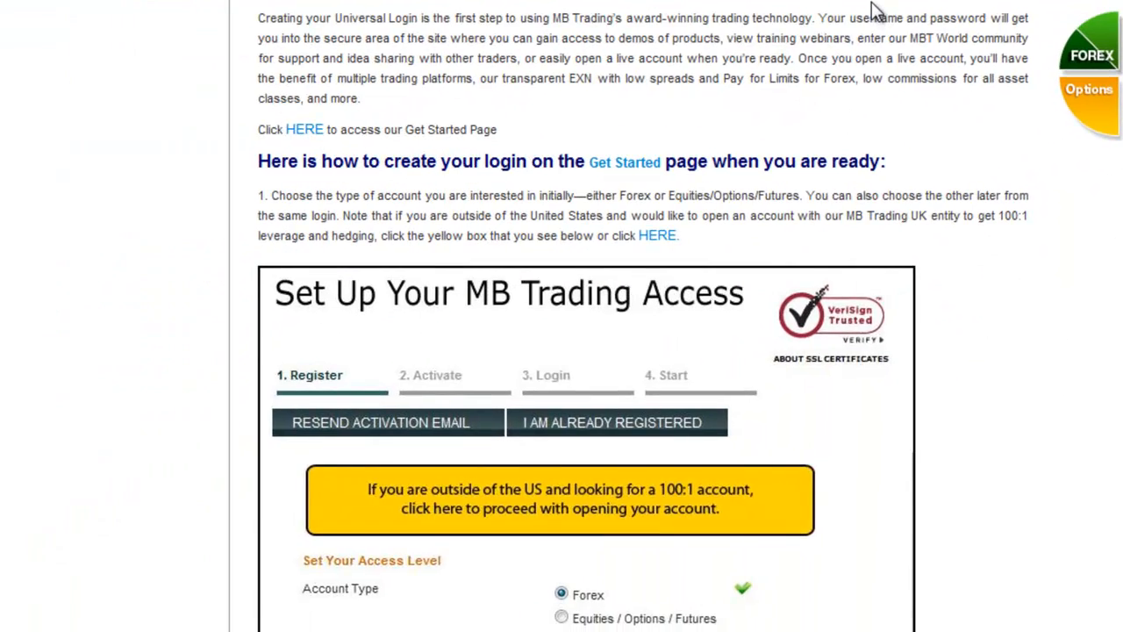
{"action": "scroll", "scroll_direction": "down", "scroll_amount": 3}
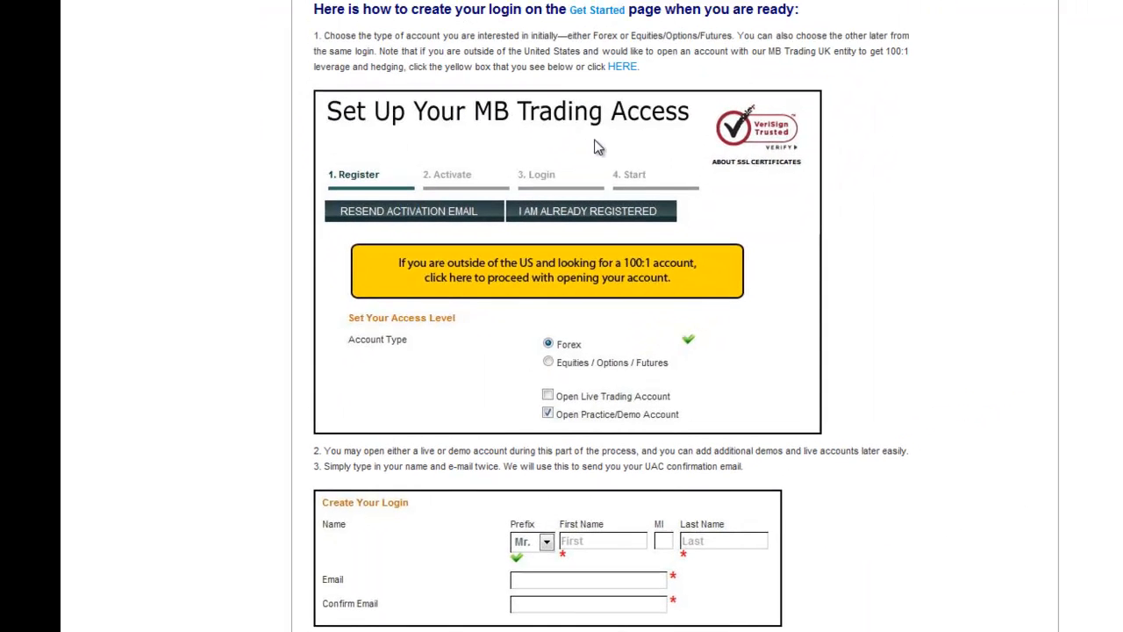
{"action": "scroll", "scroll_direction": "down", "scroll_amount": 3}
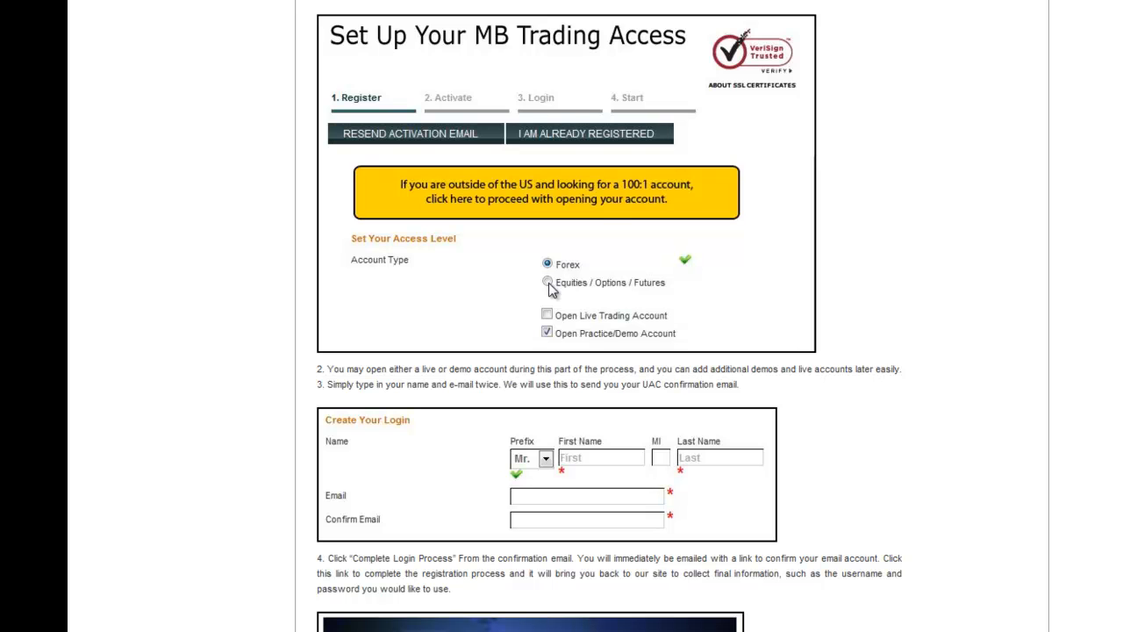
{"action": "scroll", "scroll_direction": "down", "scroll_amount": 3}
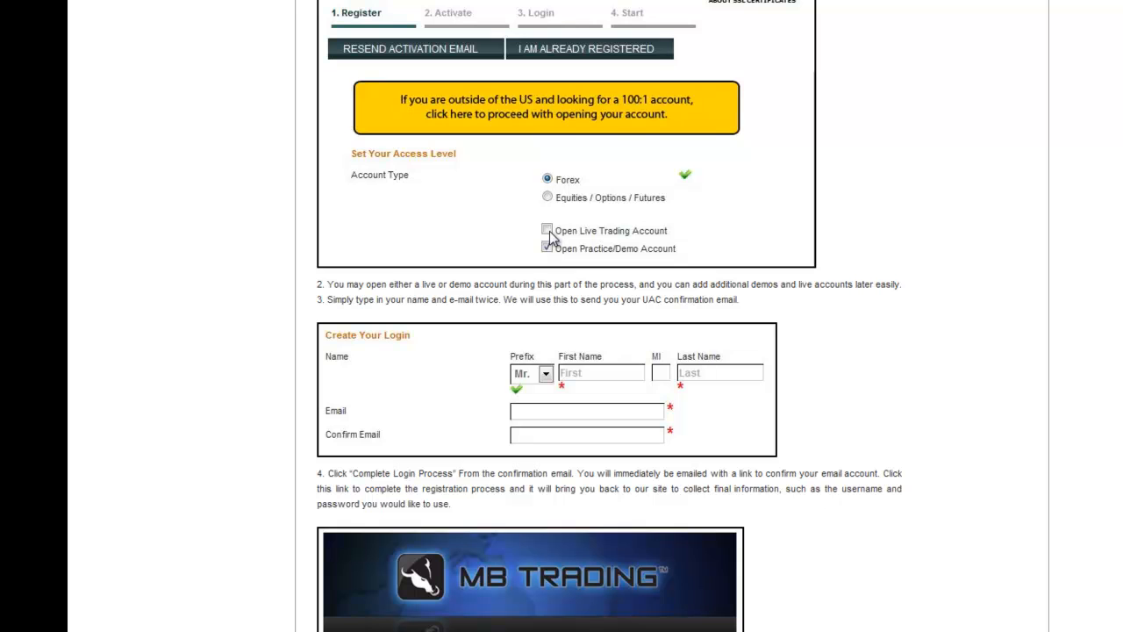
{"action": "mouse_move", "coordinate": [881, 238]}
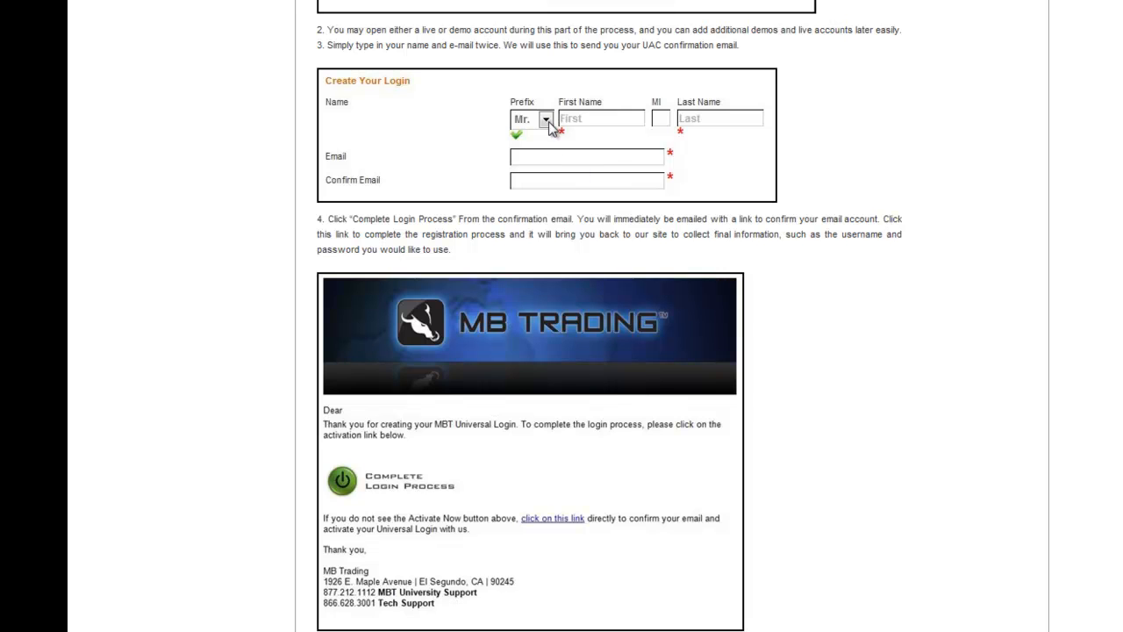
{"action": "mouse_move", "coordinate": [554, 165]}
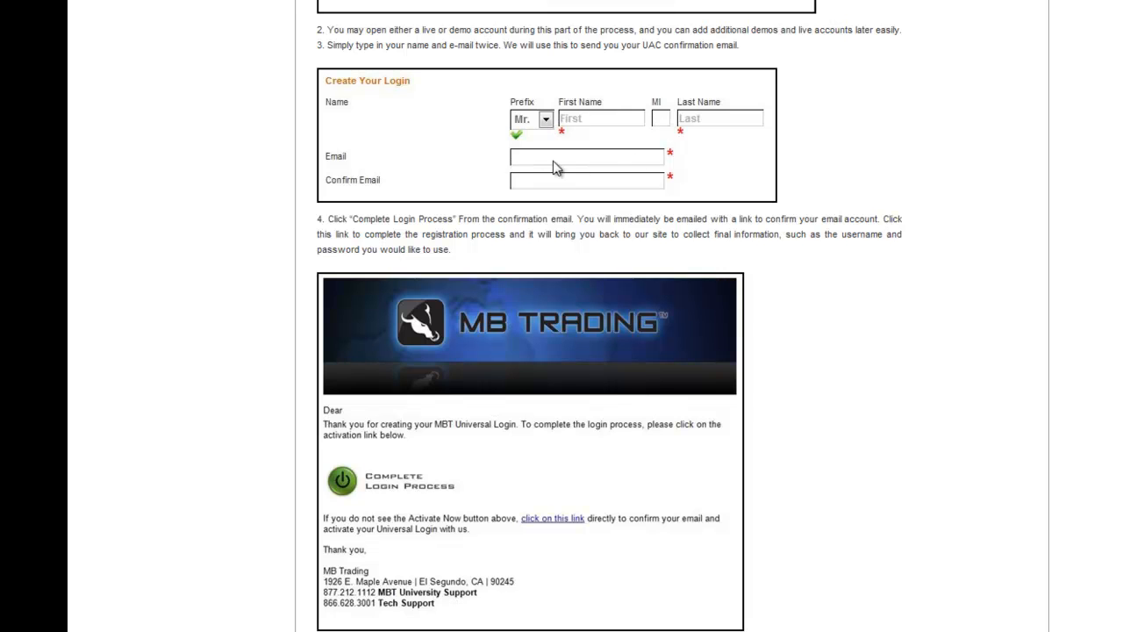
{"action": "mouse_move", "coordinate": [761, 220]}
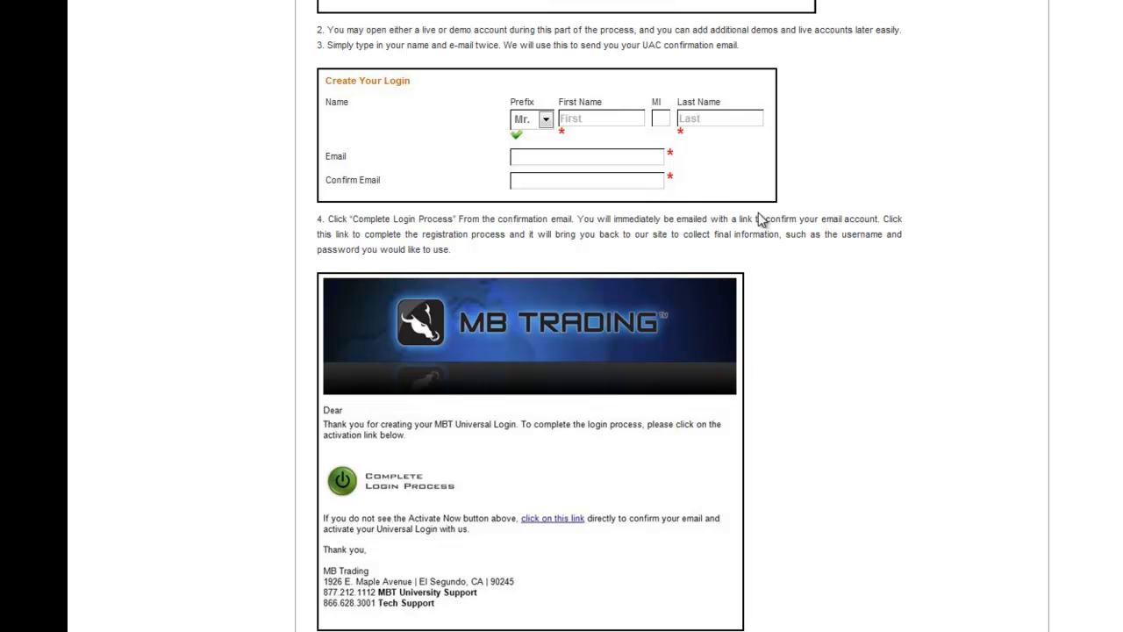
{"action": "scroll", "scroll_direction": "down", "scroll_amount": 3}
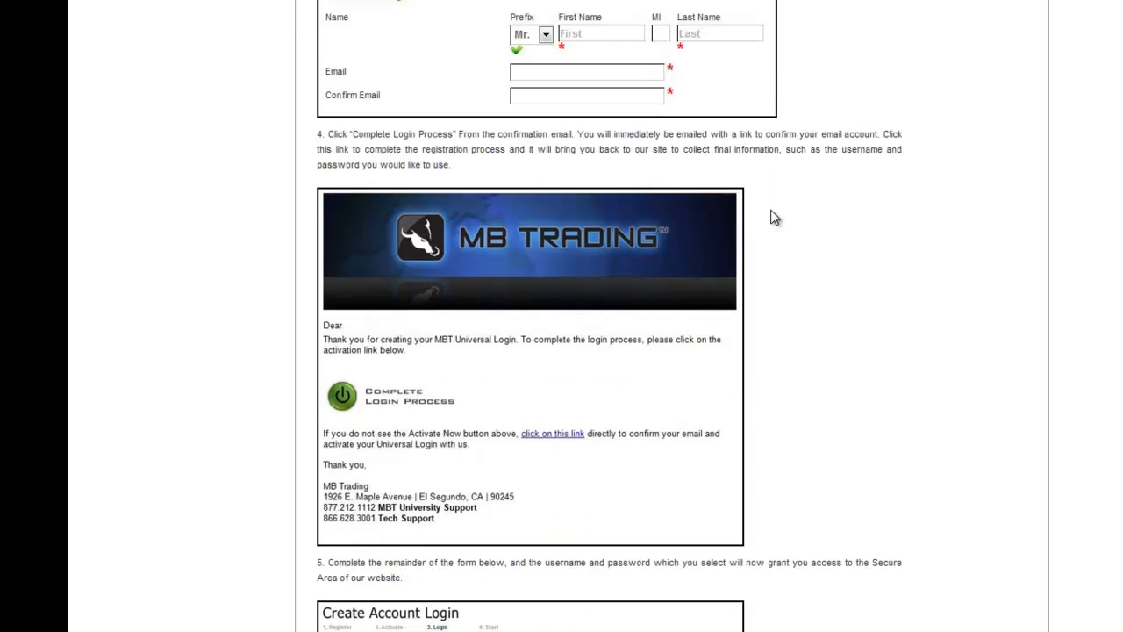
{"action": "scroll", "scroll_direction": "down", "scroll_amount": 3}
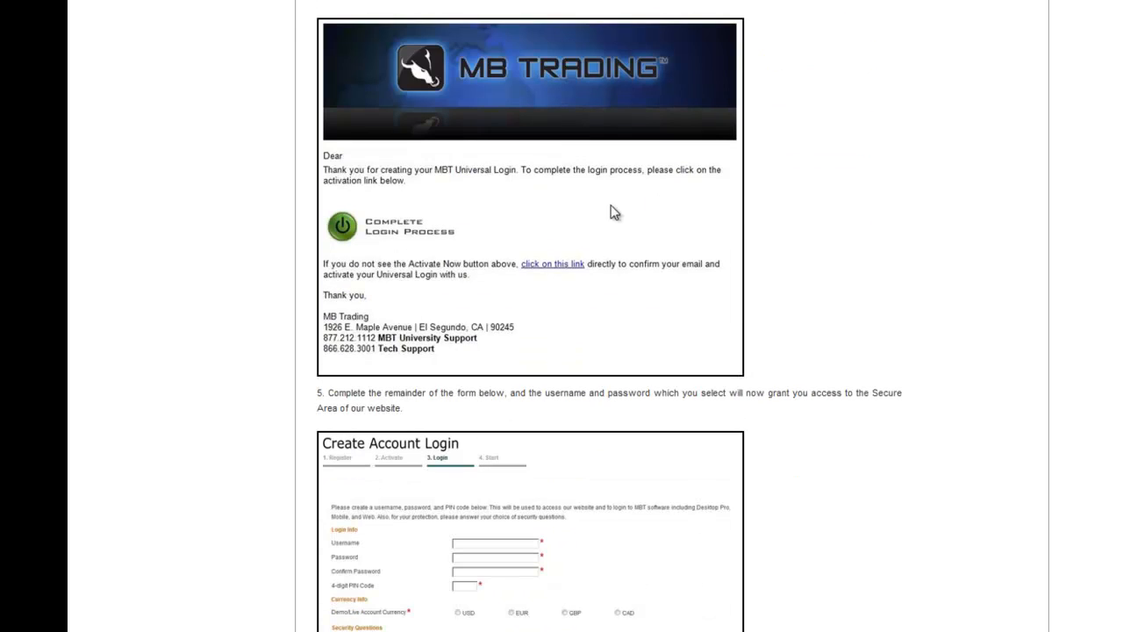
{"action": "mouse_move", "coordinate": [624, 207]}
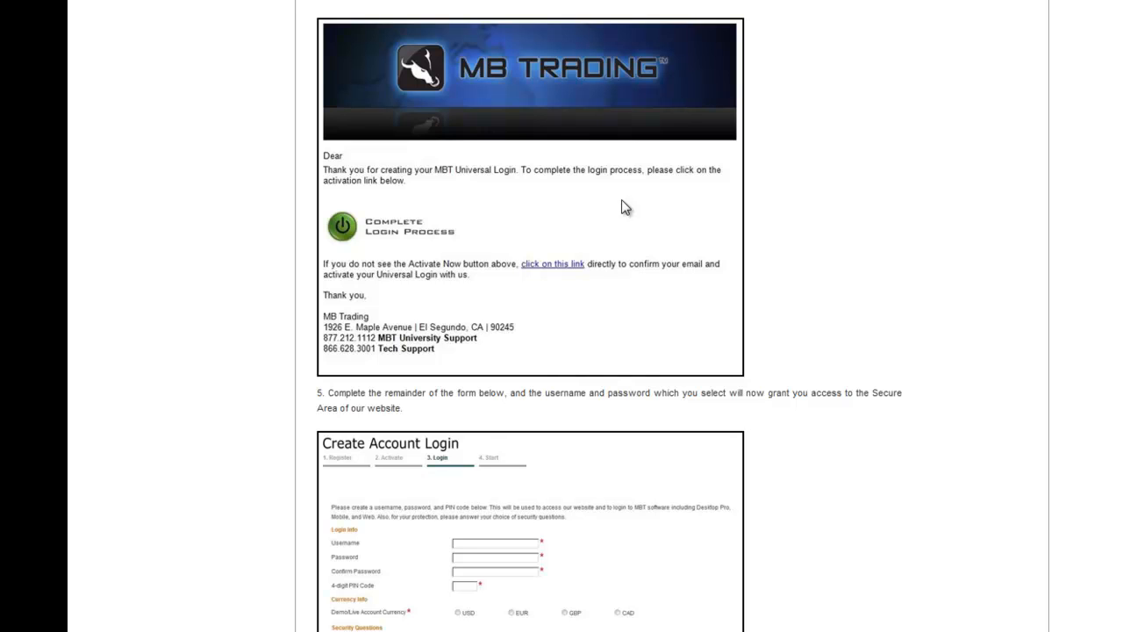
{"action": "mouse_move", "coordinate": [376, 235]}
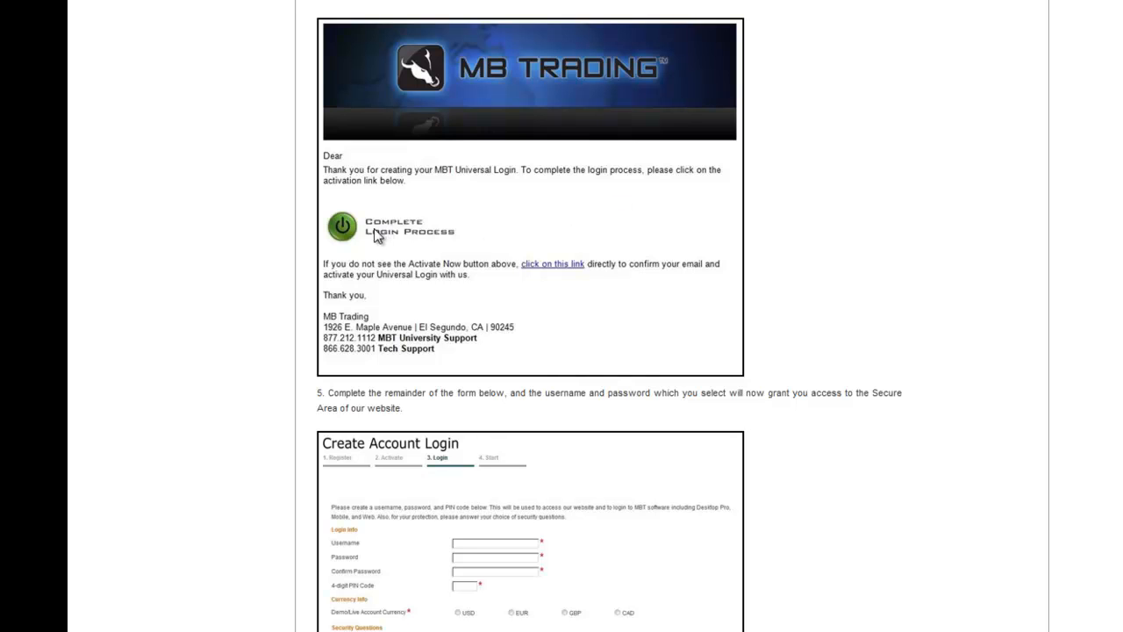
{"action": "mouse_move", "coordinate": [365, 239]}
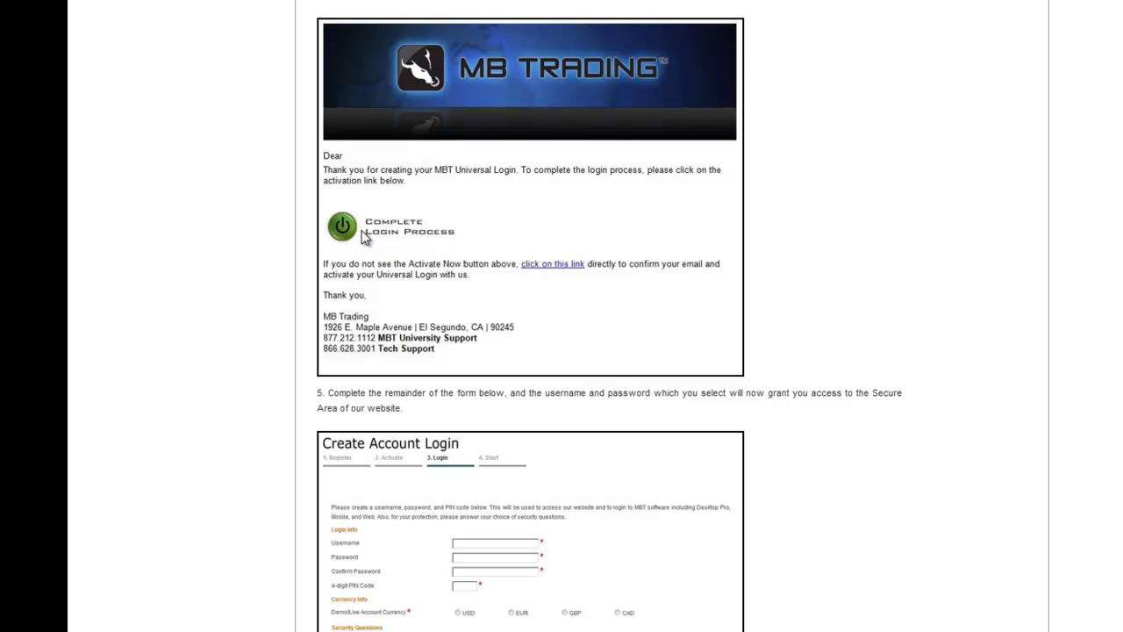
{"action": "scroll", "scroll_direction": "down", "scroll_amount": 3}
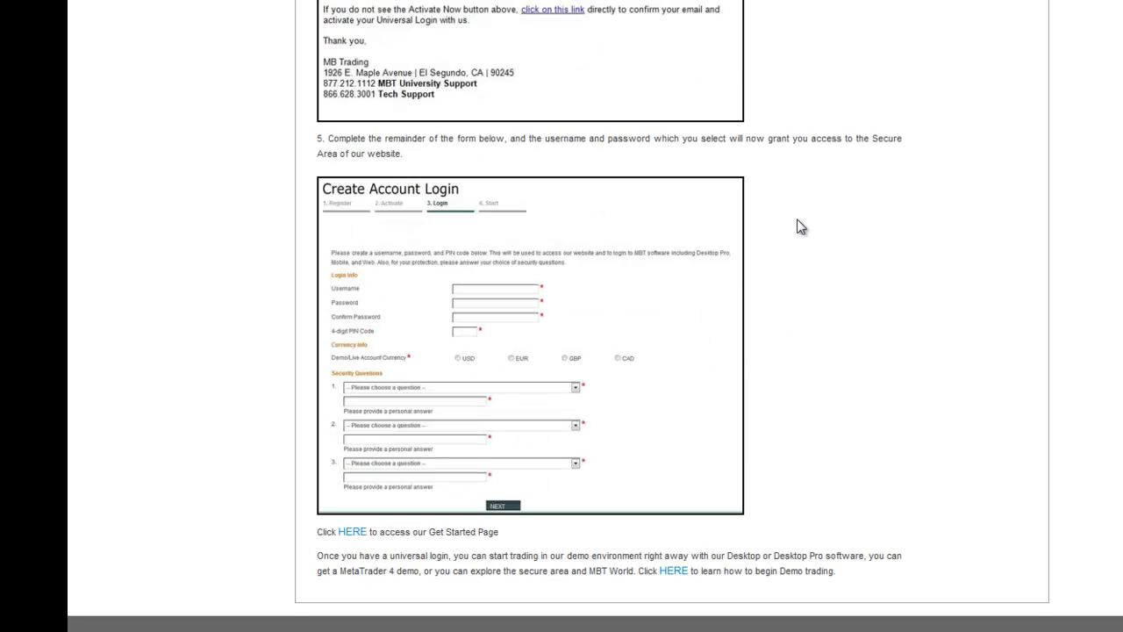
- Review the Create Account Login step, then reach the client-area Account Login page
{"action": "scroll", "scroll_direction": "down", "scroll_amount": 3}
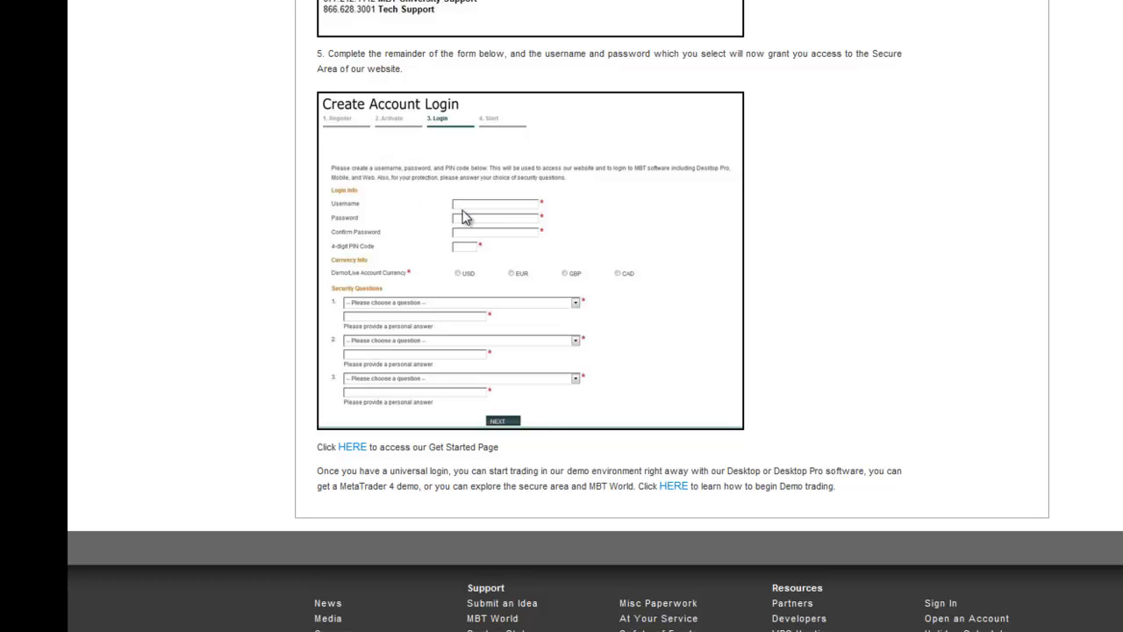
{"action": "mouse_move", "coordinate": [495, 221]}
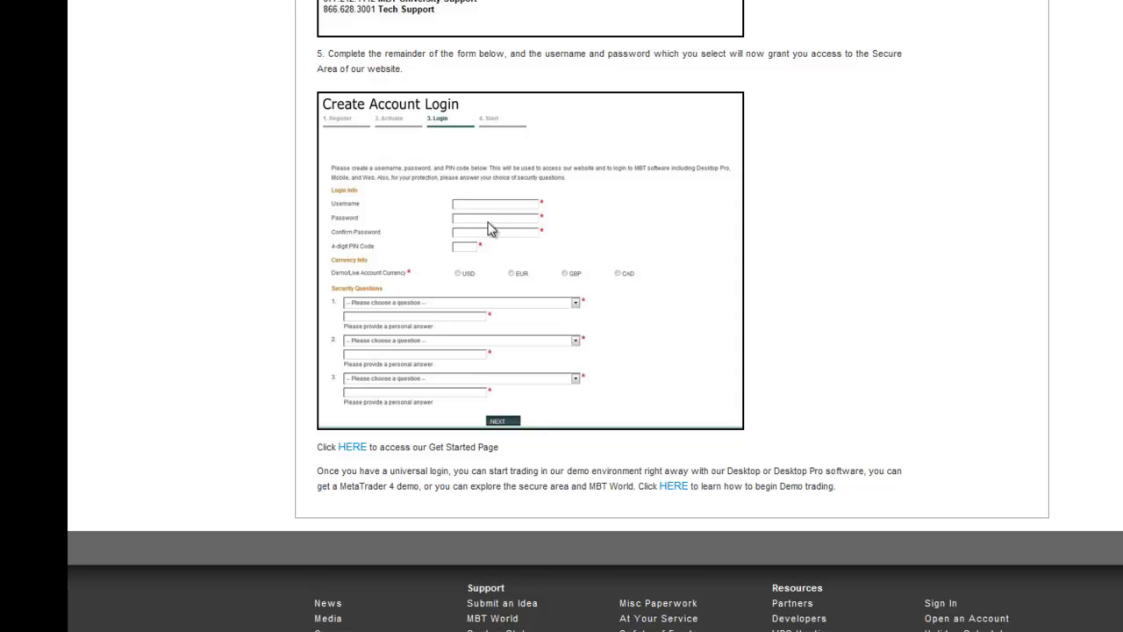
{"action": "mouse_move", "coordinate": [463, 256]}
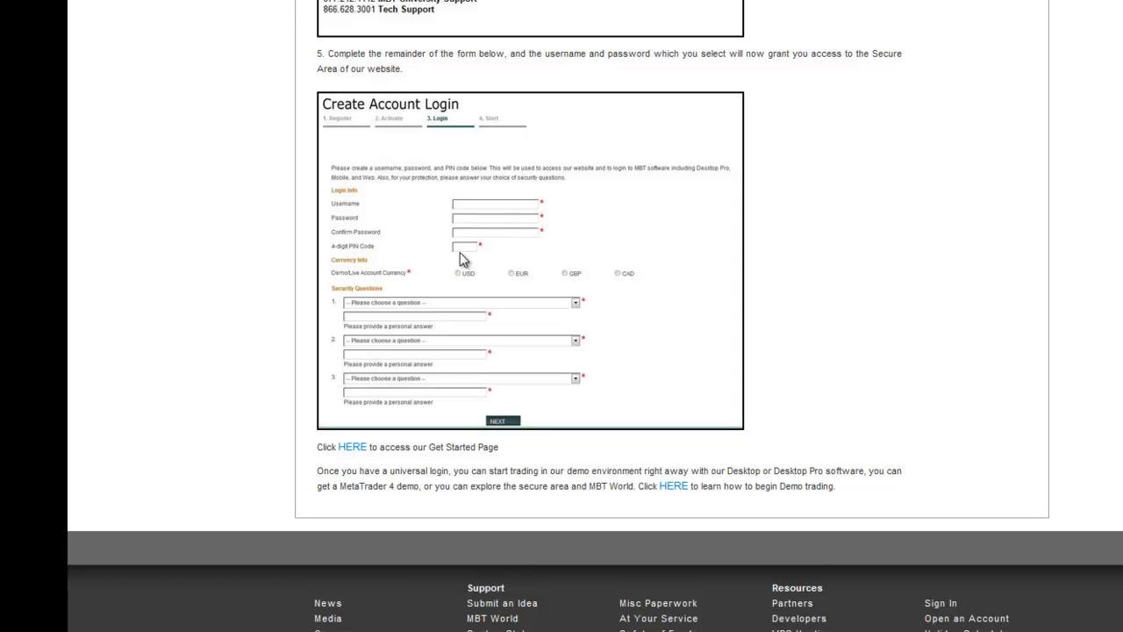
{"action": "mouse_move", "coordinate": [383, 309]}
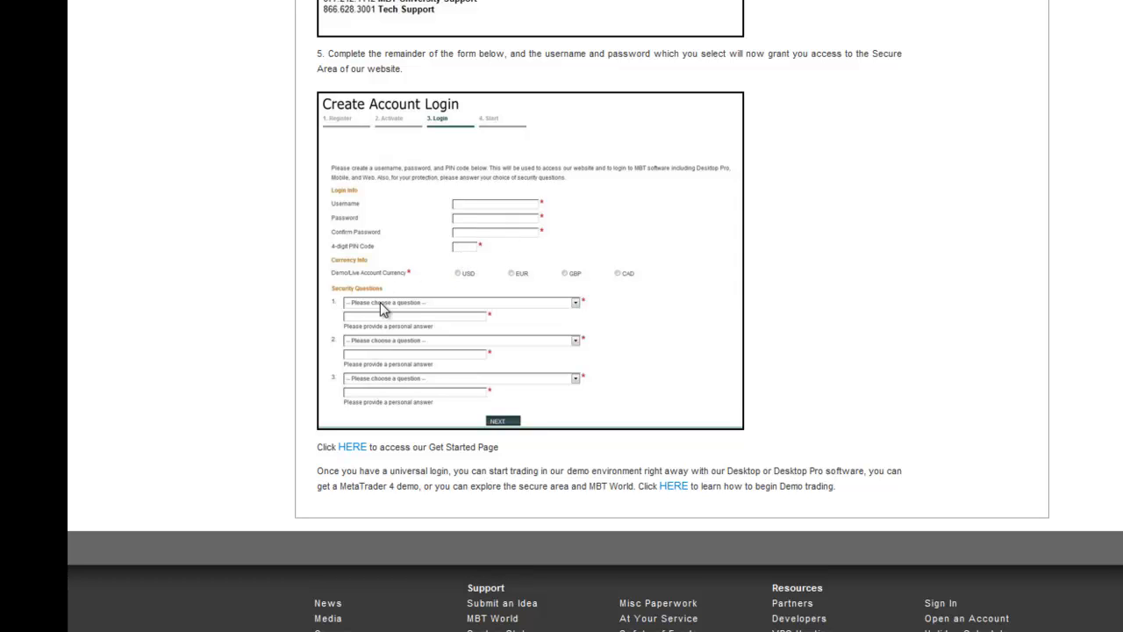
{"action": "mouse_move", "coordinate": [380, 372]}
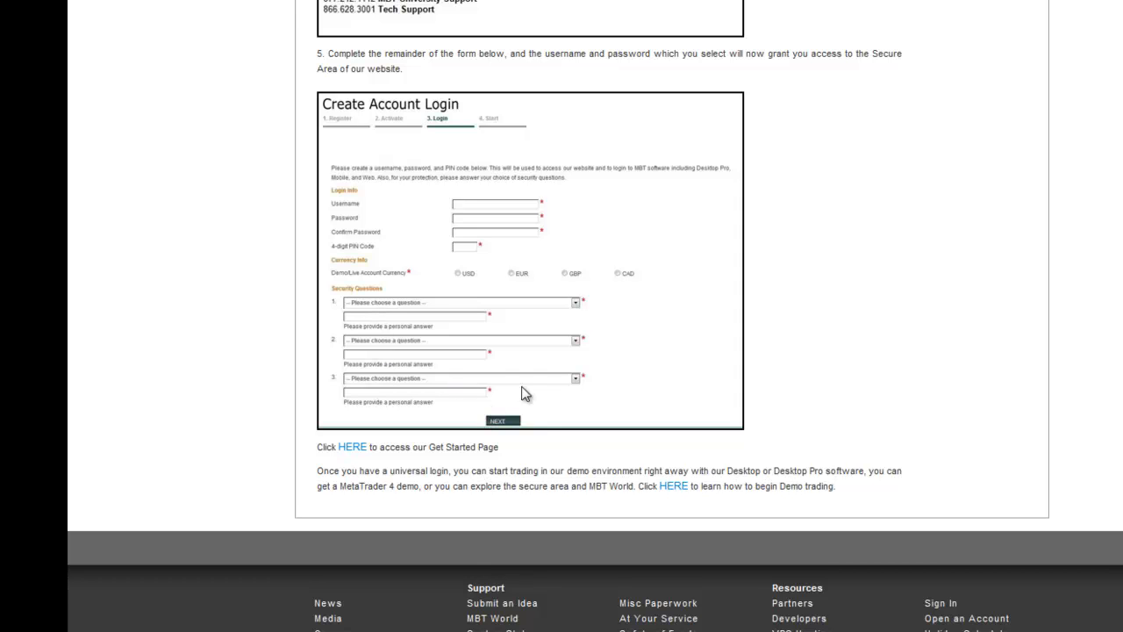
{"action": "mouse_move", "coordinate": [633, 272]}
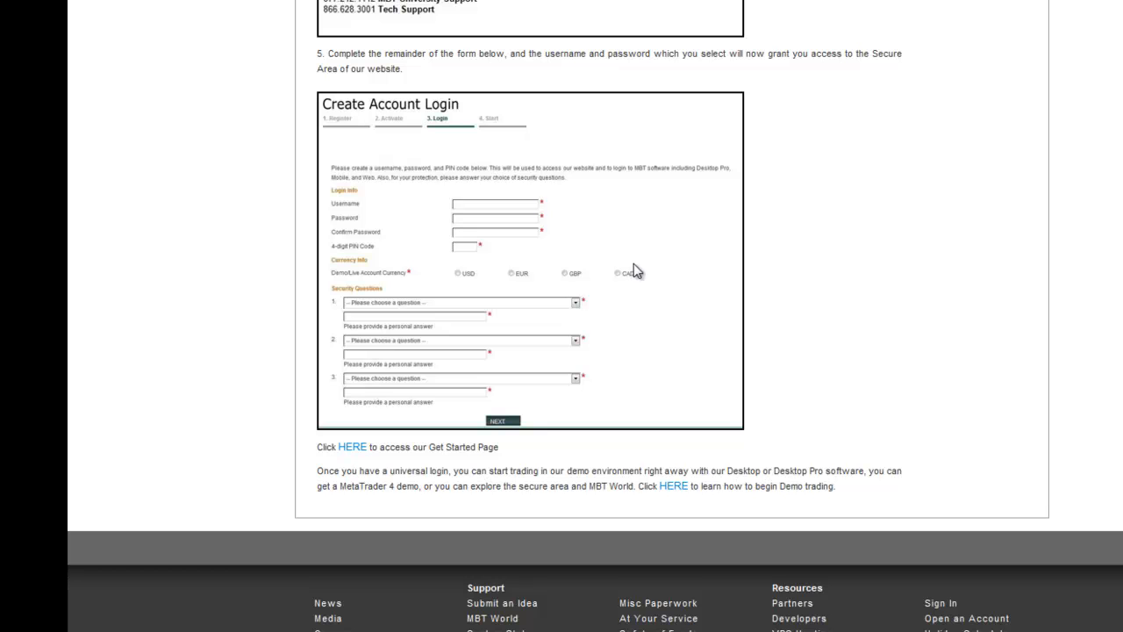
{"action": "mouse_move", "coordinate": [903, 325]}
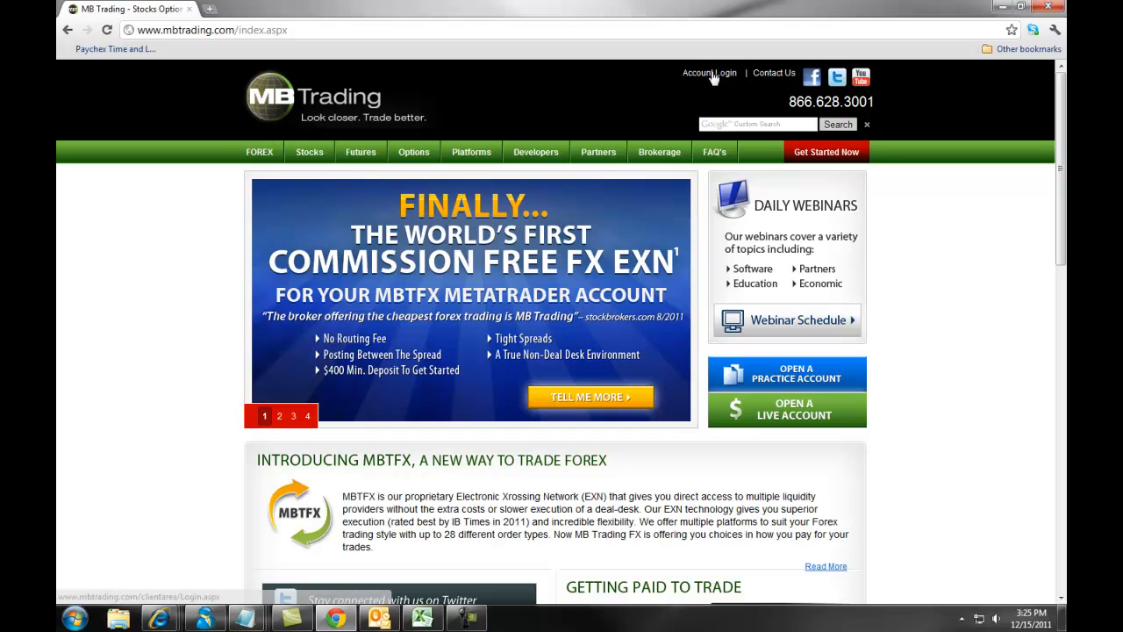
{"action": "left_click", "coordinate": [709, 74]}
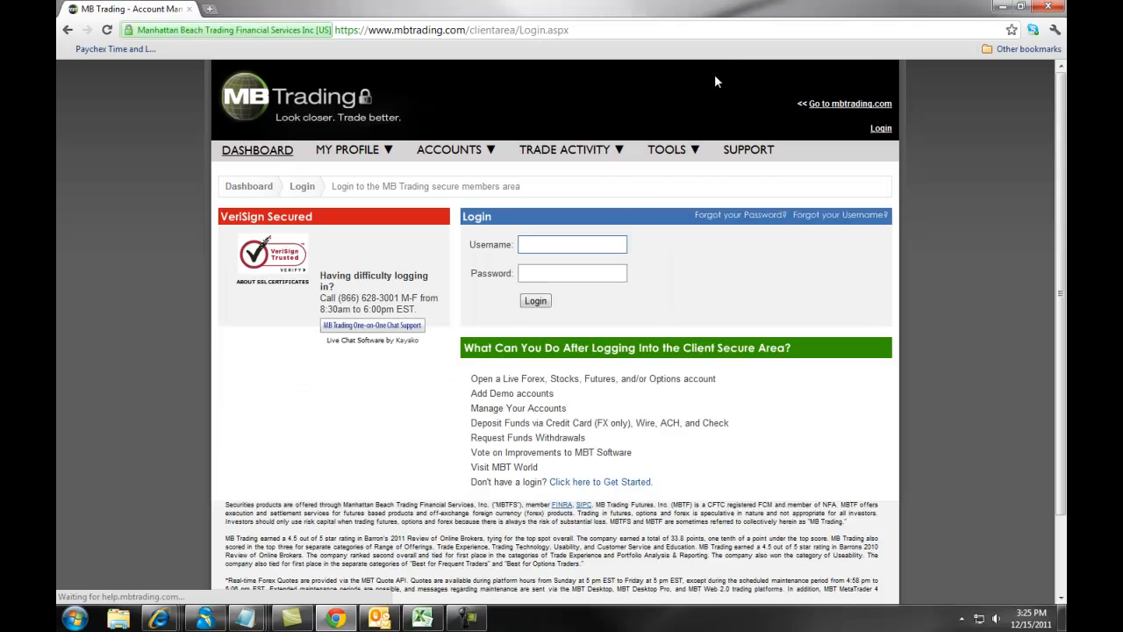
{"action": "left_click", "coordinate": [572, 244]}
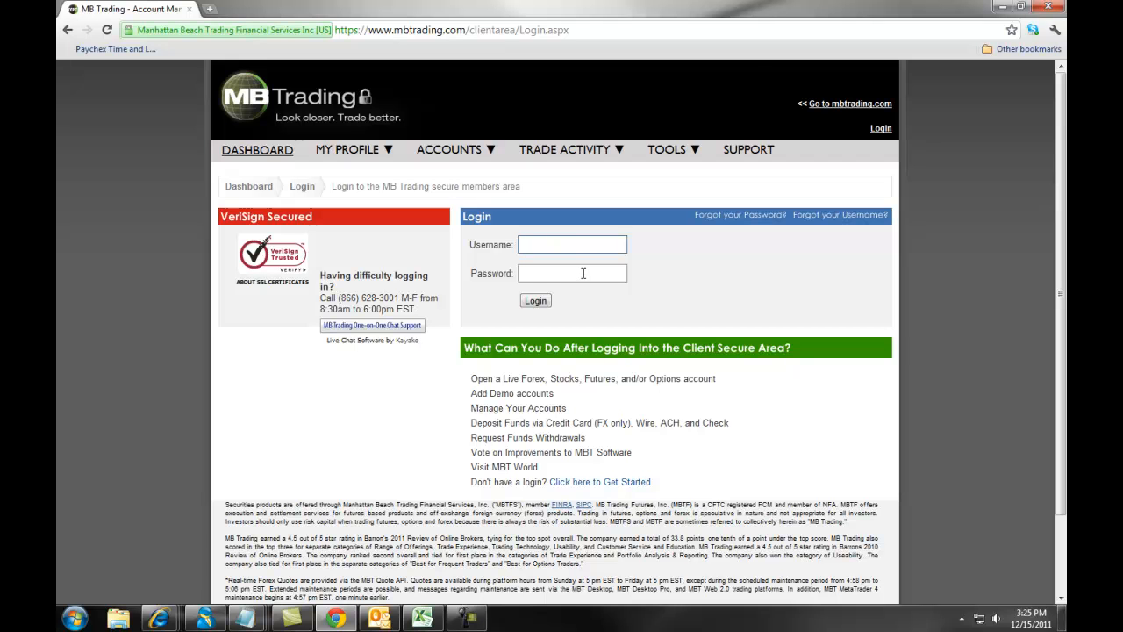
{"action": "left_click", "coordinate": [572, 244]}
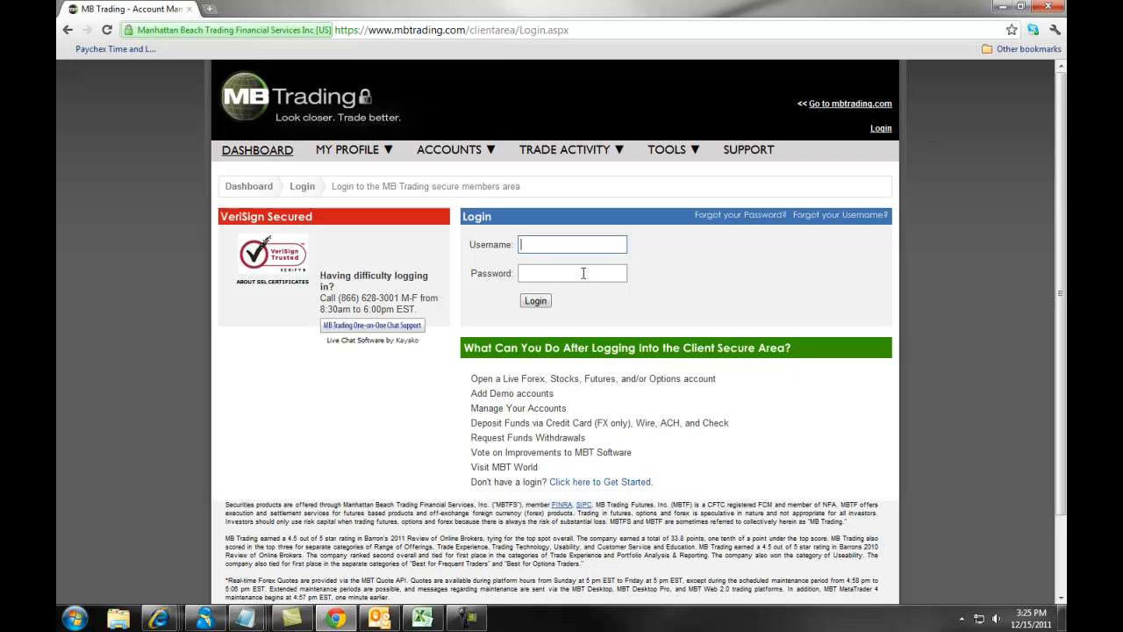